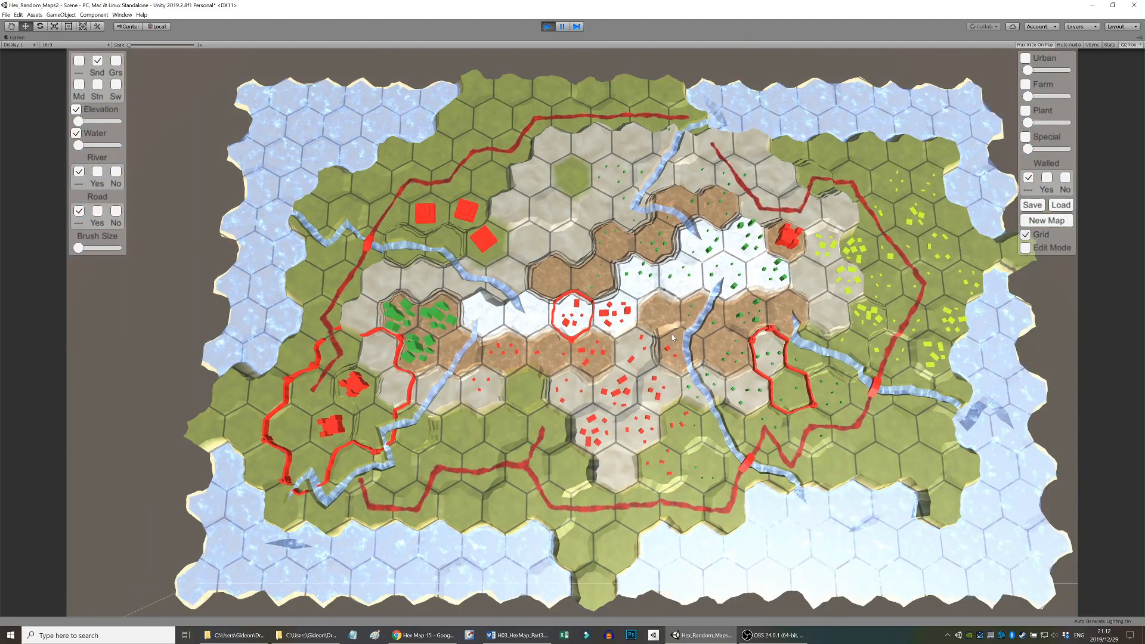
# Hide and re-show the grid outlines, then enable the three-part coordinate labels on every cell.
pyautogui.click(1025, 234)
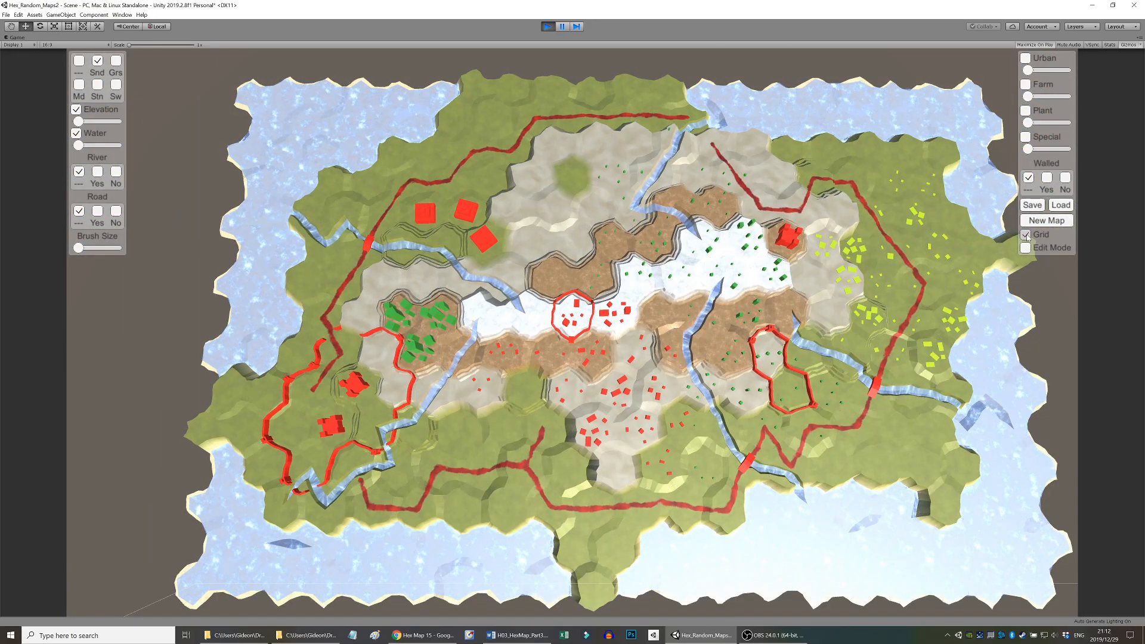
pyautogui.click(1027, 234)
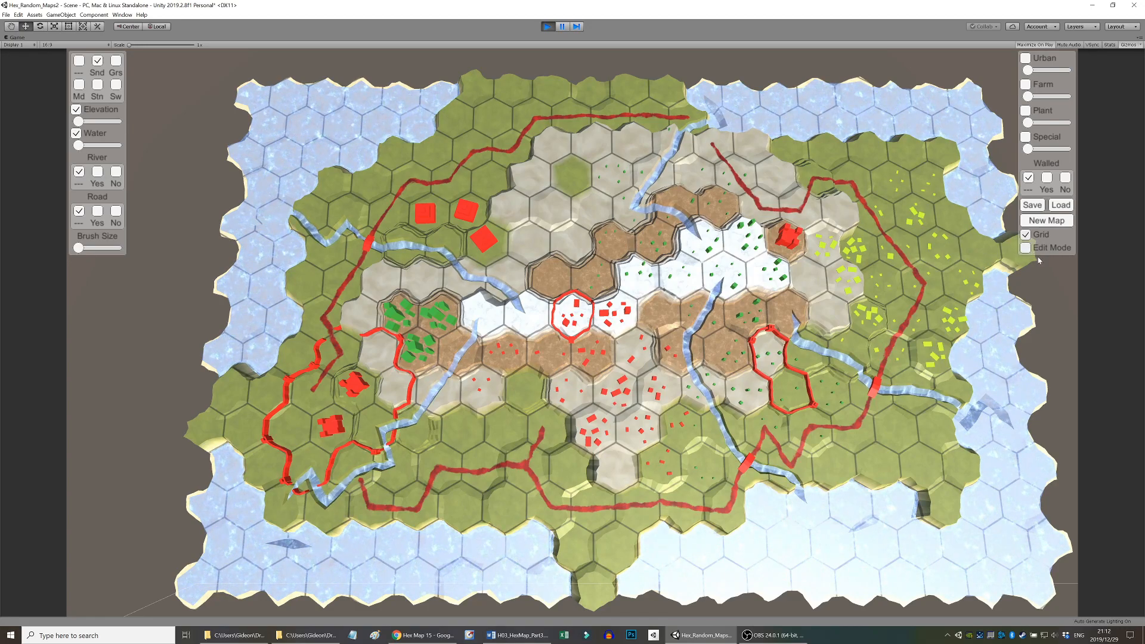
pyautogui.click(1025, 248)
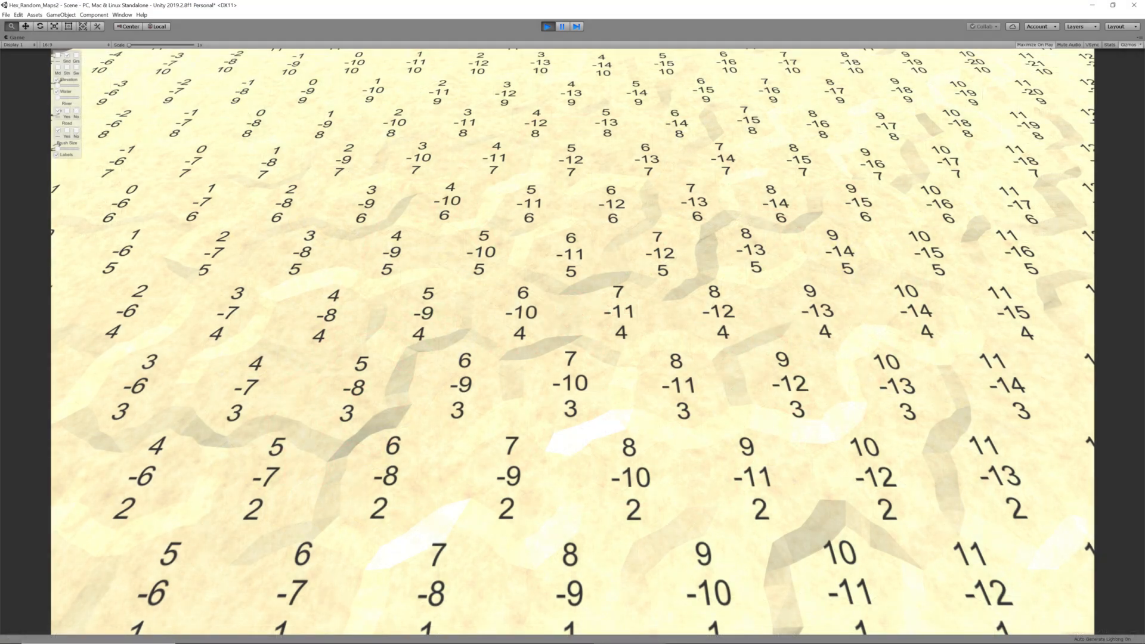
# Load the edited terrain map with lakes, ridges, rivers, roads and buildings, with Edit Mode on.
pyautogui.click(548, 27)
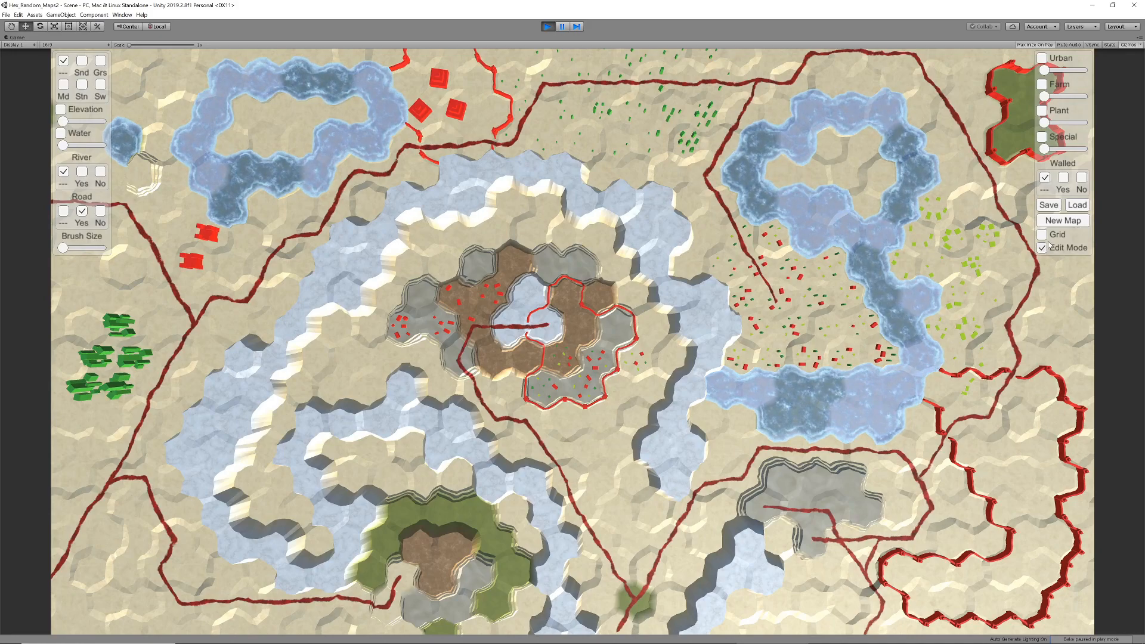
pyautogui.click(1041, 247)
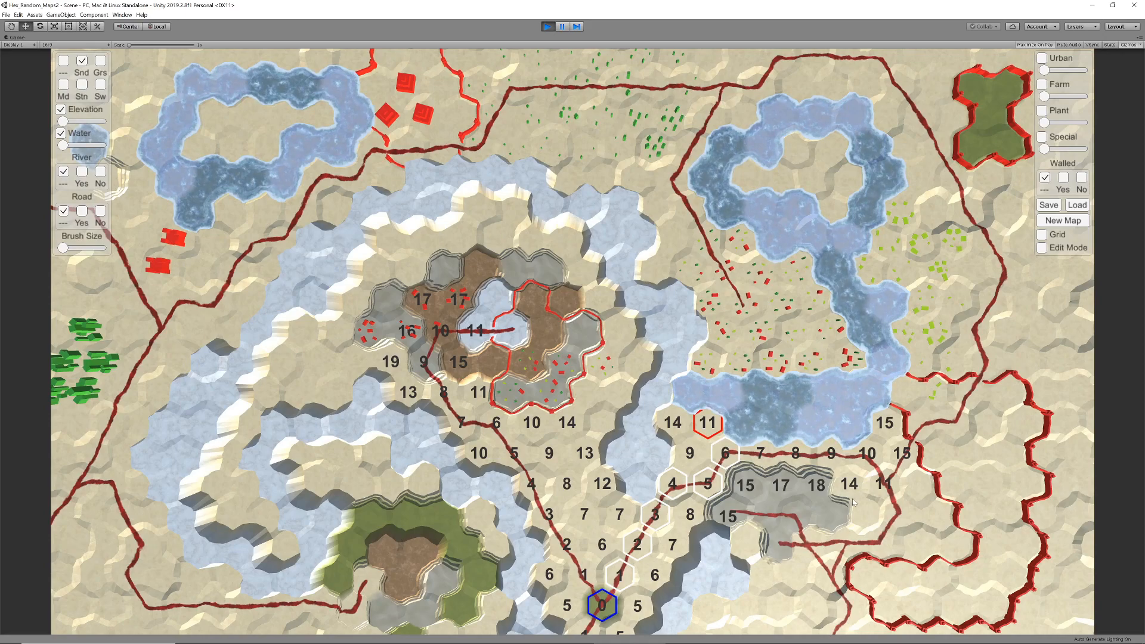
pyautogui.moveTo(773, 505)
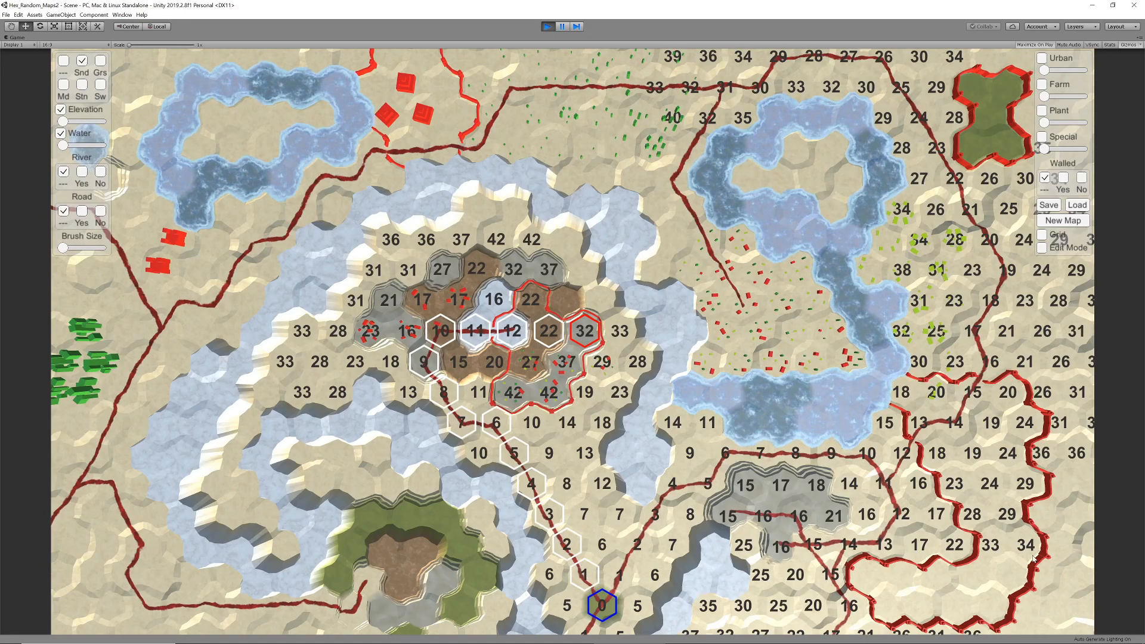
pyautogui.moveTo(688, 109)
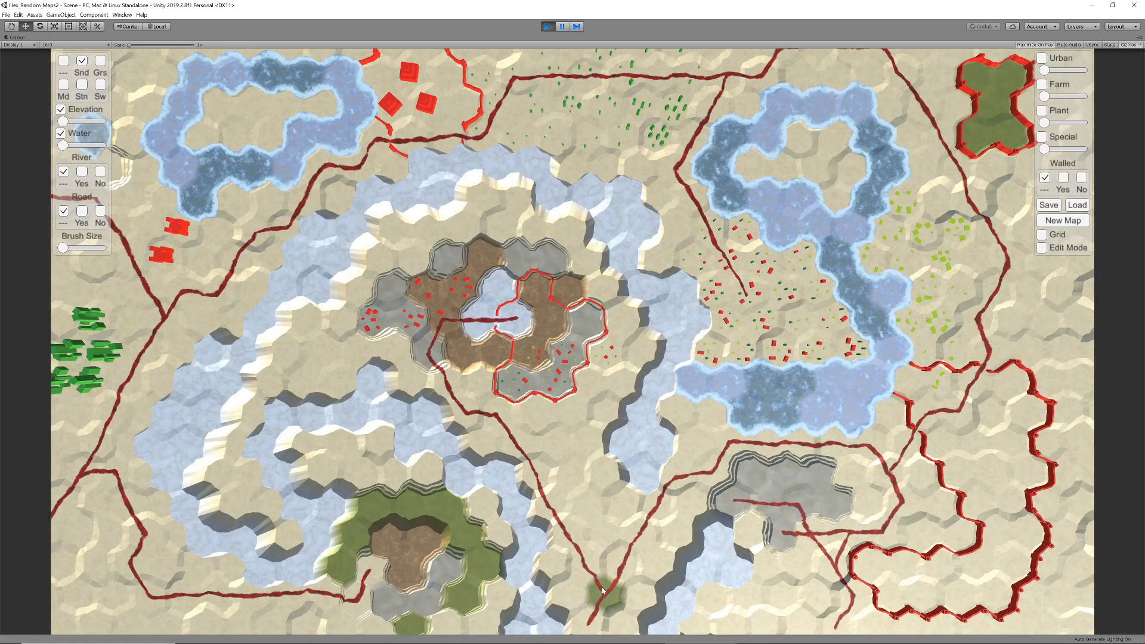
# Find a path from the bottom start cell to a destination, then select HexCellPriorityQueue in code.
pyautogui.click(604, 596)
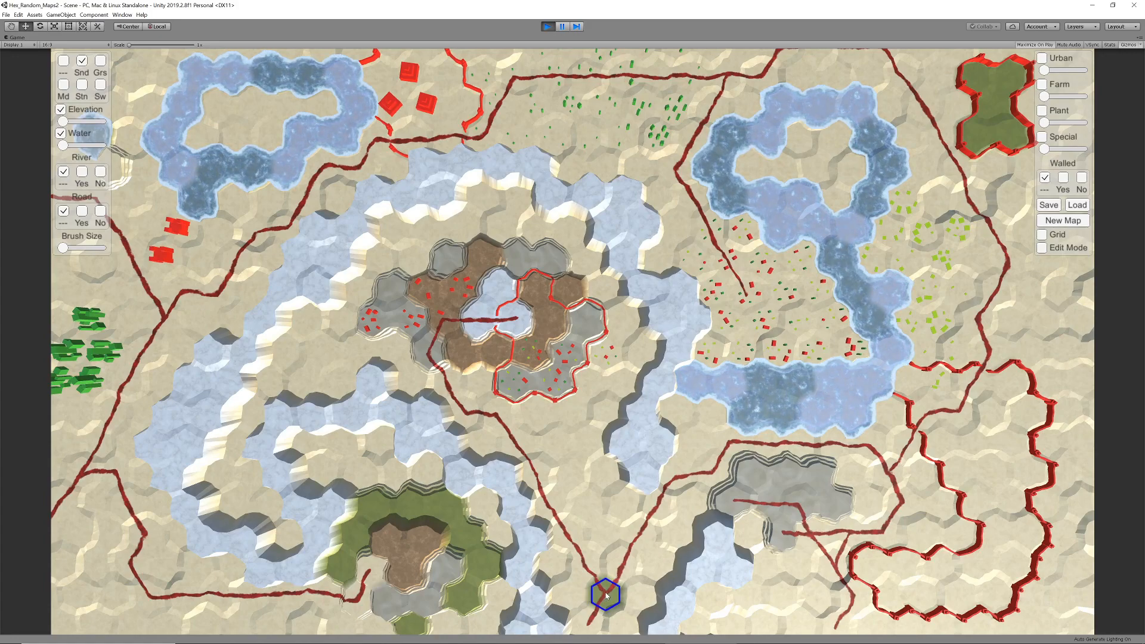
pyautogui.moveTo(786, 552)
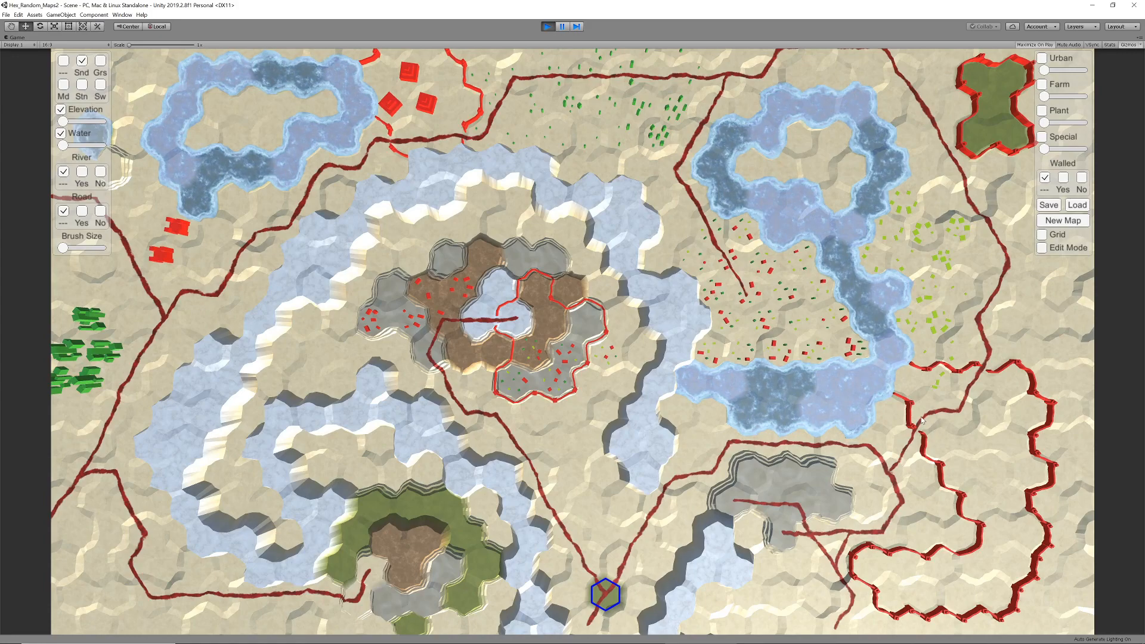
pyautogui.click(923, 415)
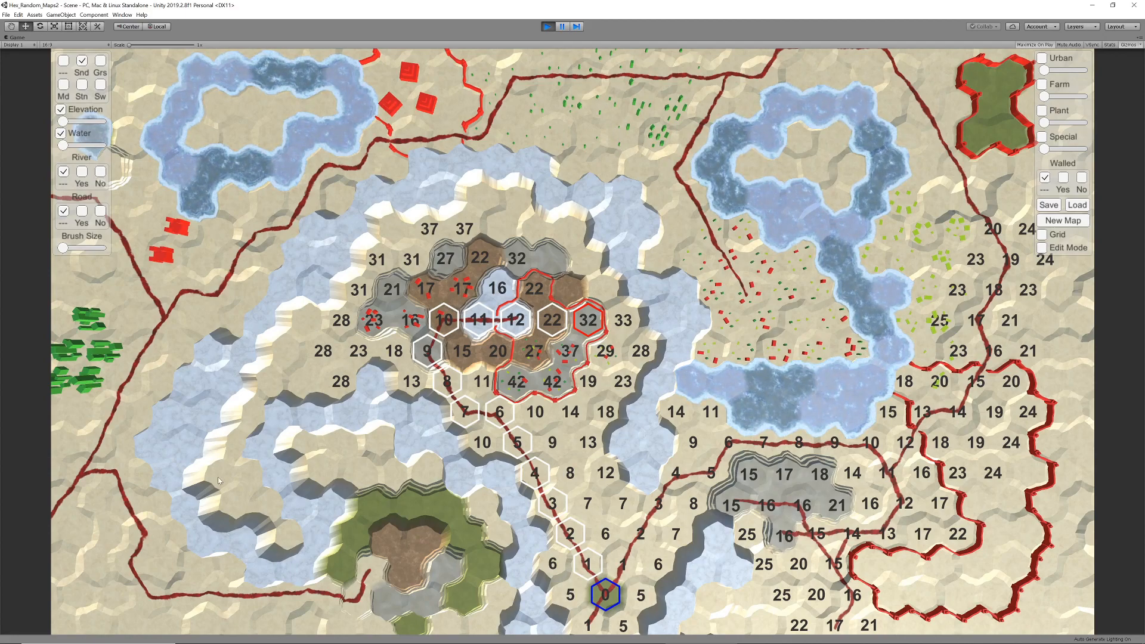
pyautogui.moveTo(243, 357)
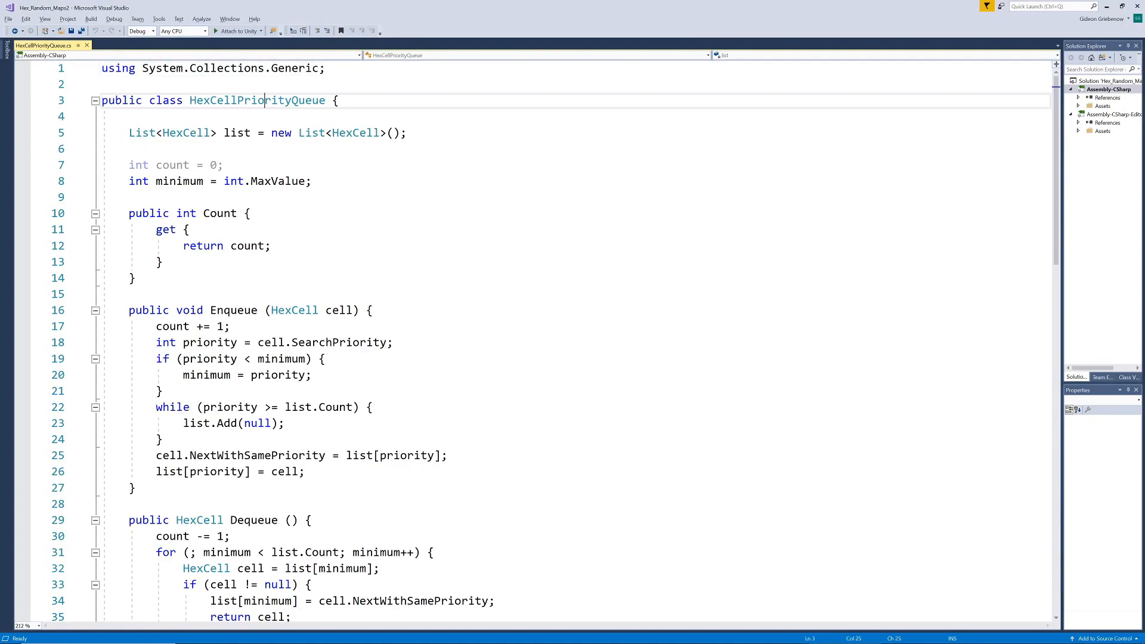
pyautogui.doubleClick(257, 100)
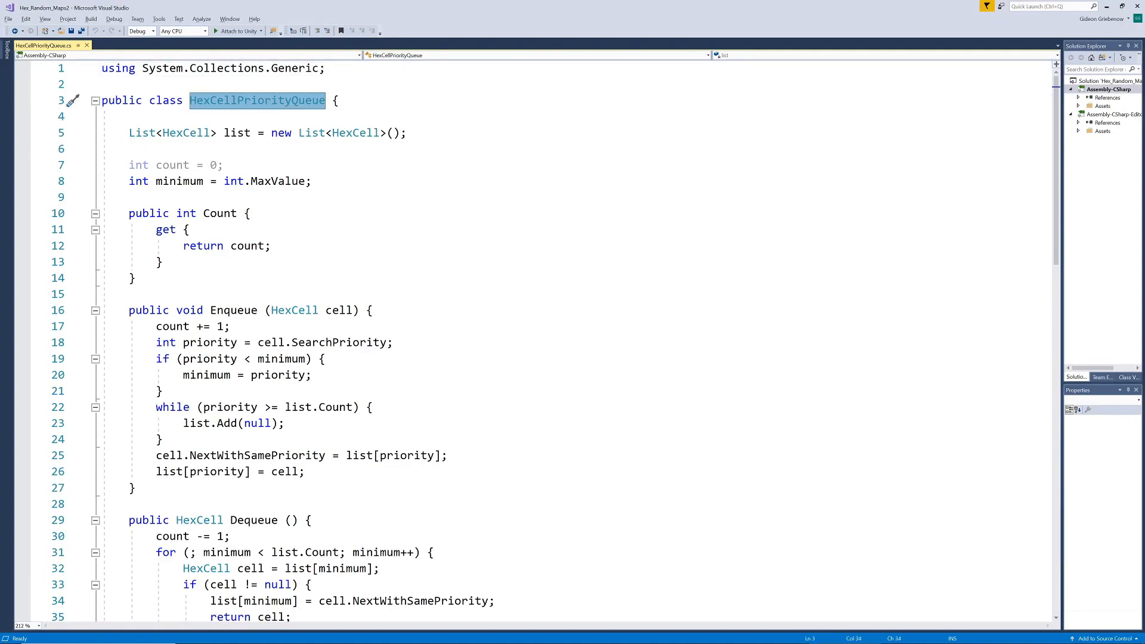